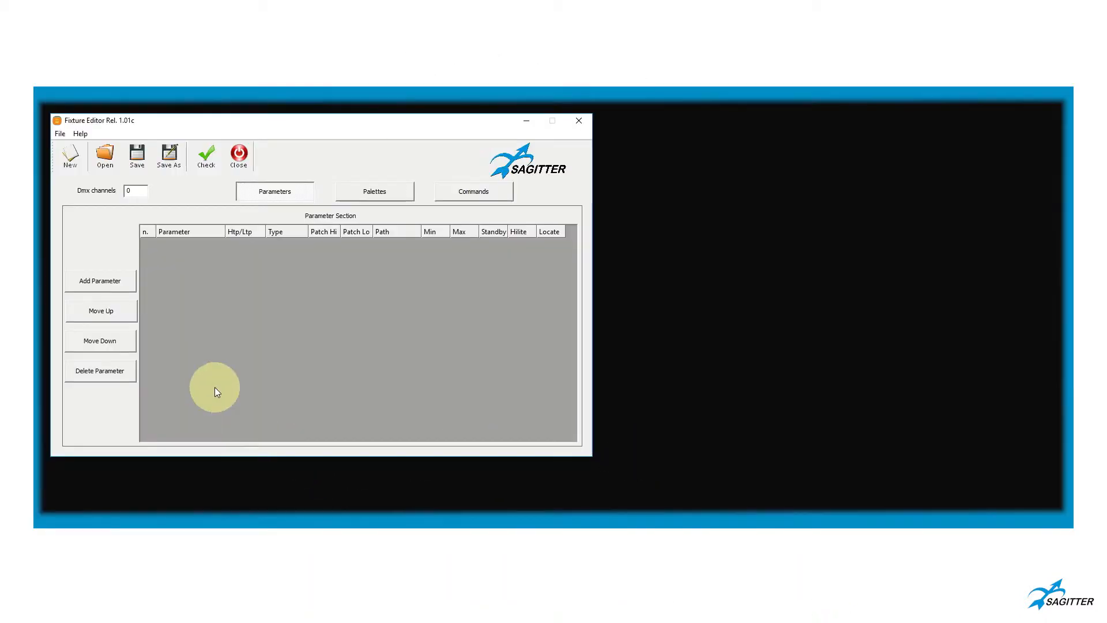
Step: Open the Add Parameters window and place it beside the main editor
{"action": "left_click", "coordinate": [101, 280]}
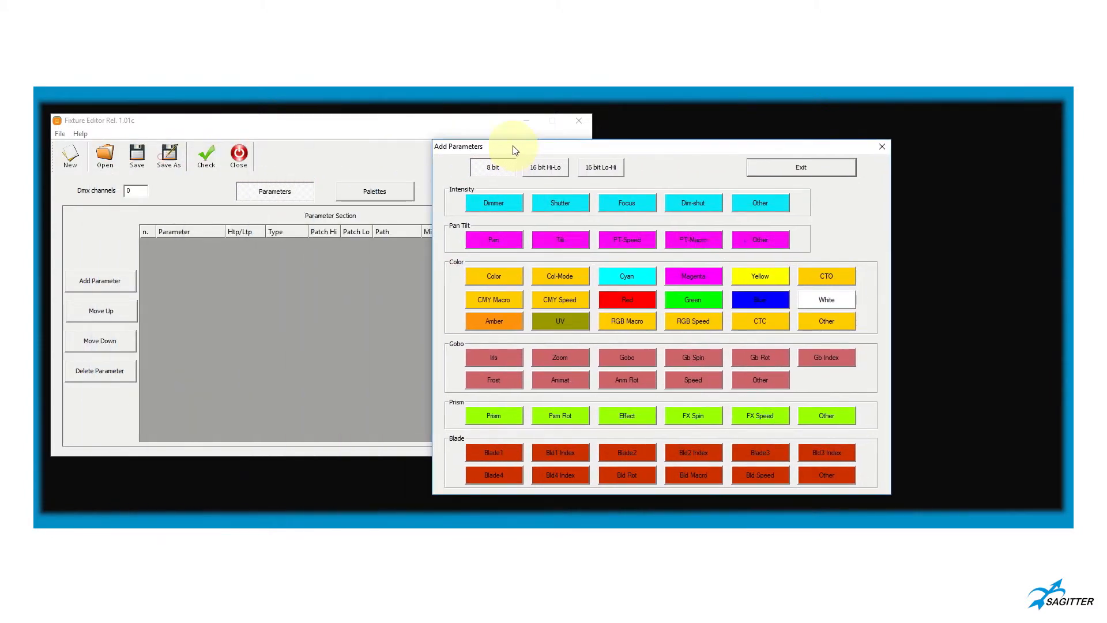
{"action": "left_click_drag", "start_coordinate": [459, 145], "coordinate": [620, 121]}
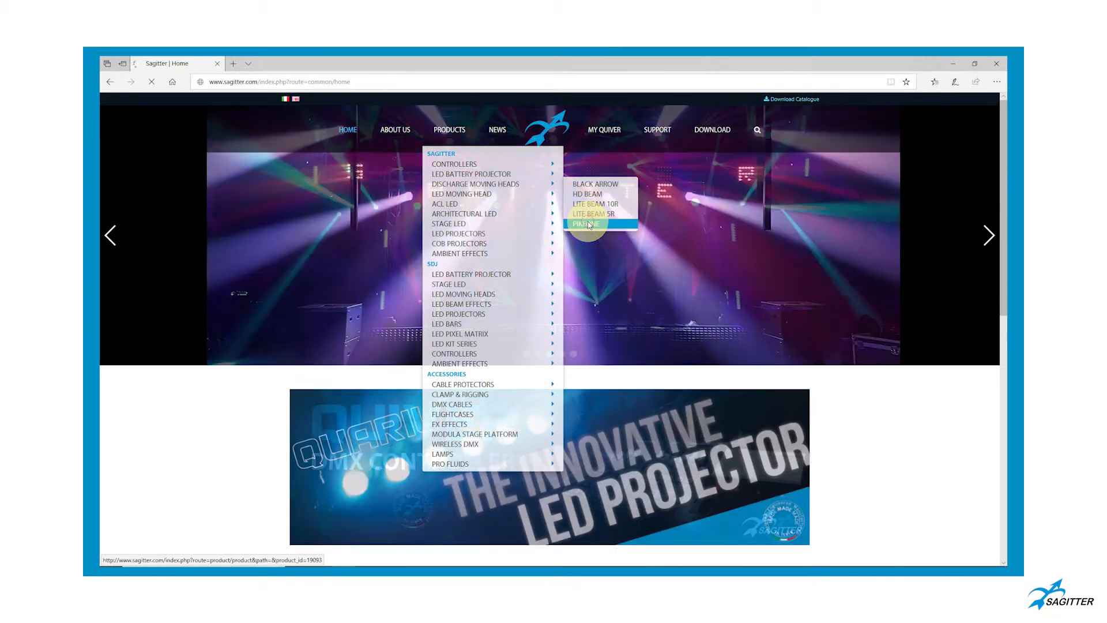
Step: Open the SG_PIKEONE1R_A4.PDF user manual from the Pikeone discharge moving head page
{"action": "left_click", "coordinate": [586, 223]}
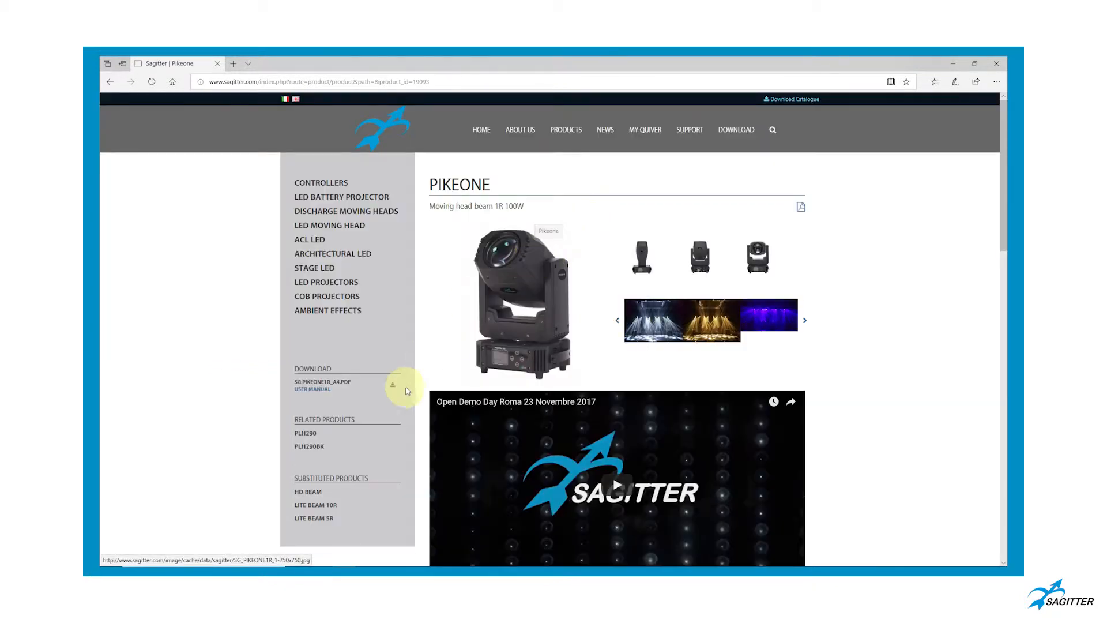
{"action": "left_click", "coordinate": [346, 211]}
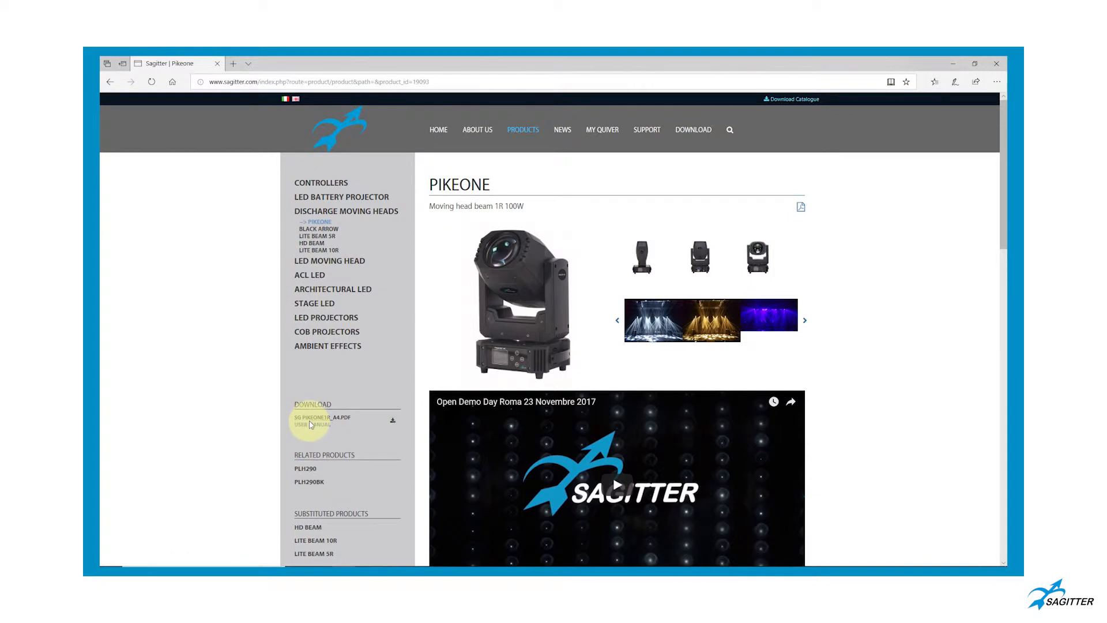
{"action": "left_click", "coordinate": [321, 420]}
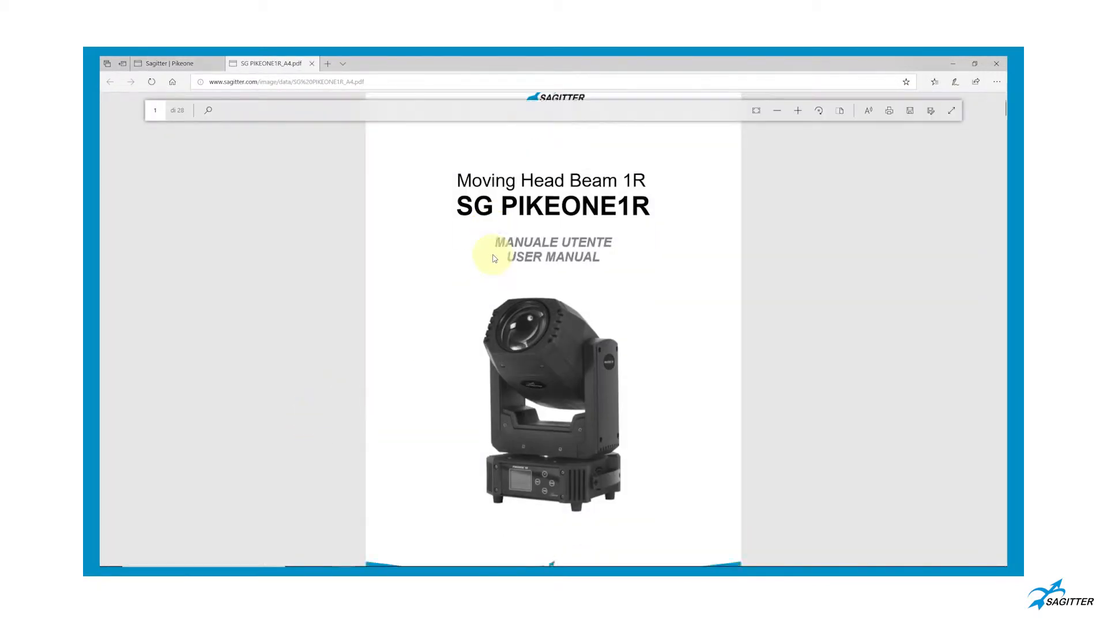
{"action": "scroll", "scroll_direction": "down", "scroll_amount": 3}
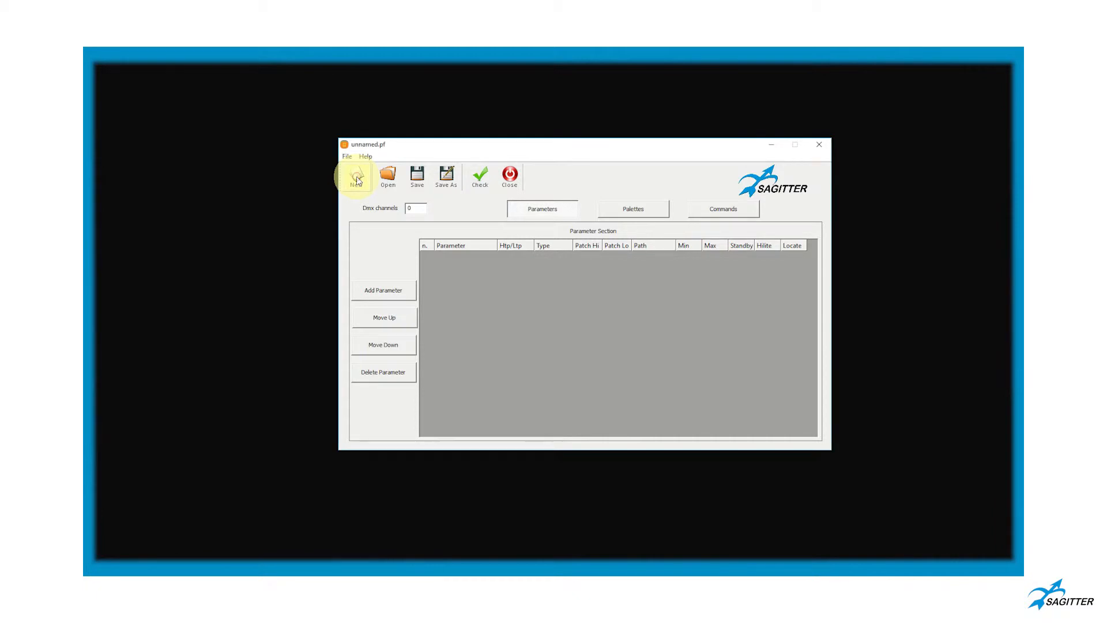
{"action": "mouse_move", "coordinate": [682, 146]}
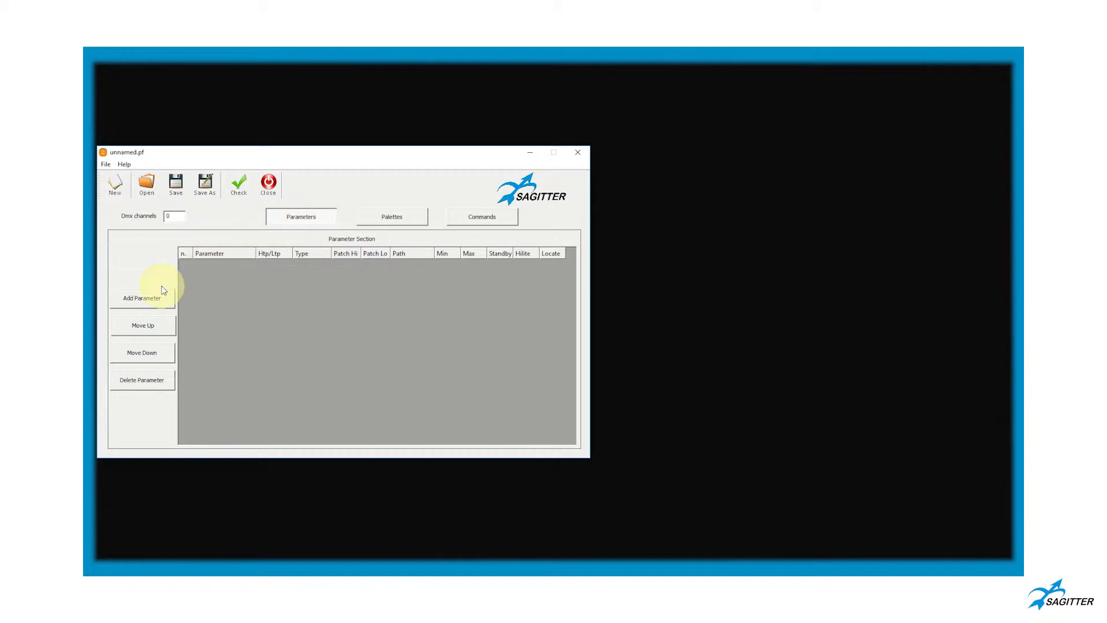
Step: Add 8-bit parameters to the new fixture, then run Check and confirm it passes
{"action": "left_click", "coordinate": [142, 293]}
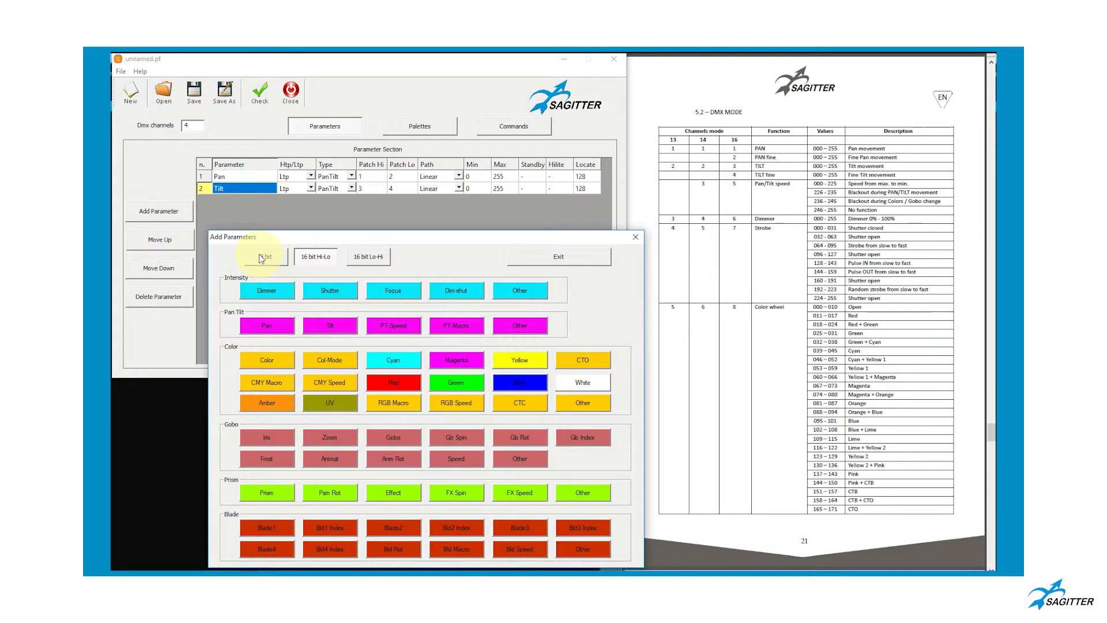
{"action": "left_click", "coordinate": [393, 324]}
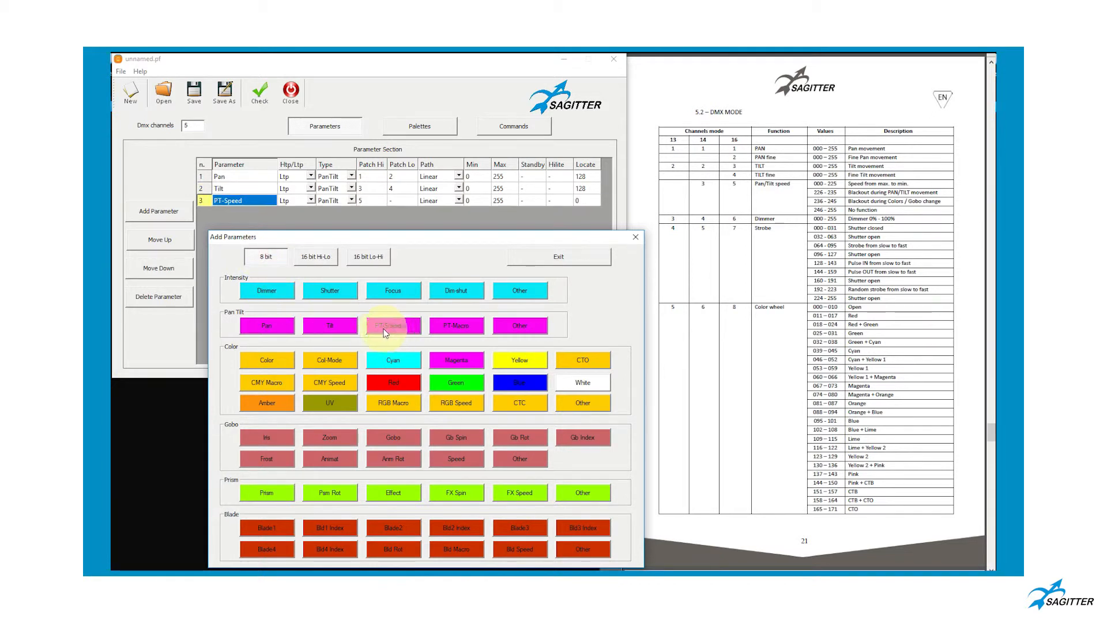
{"action": "left_click", "coordinate": [329, 290]}
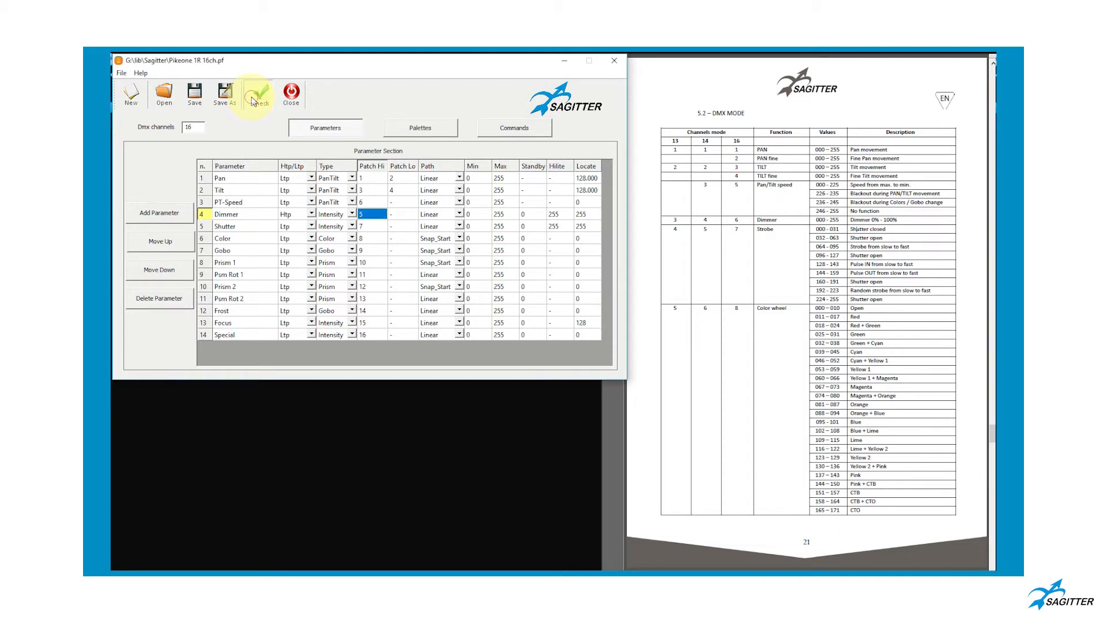
{"action": "left_click", "coordinate": [259, 93]}
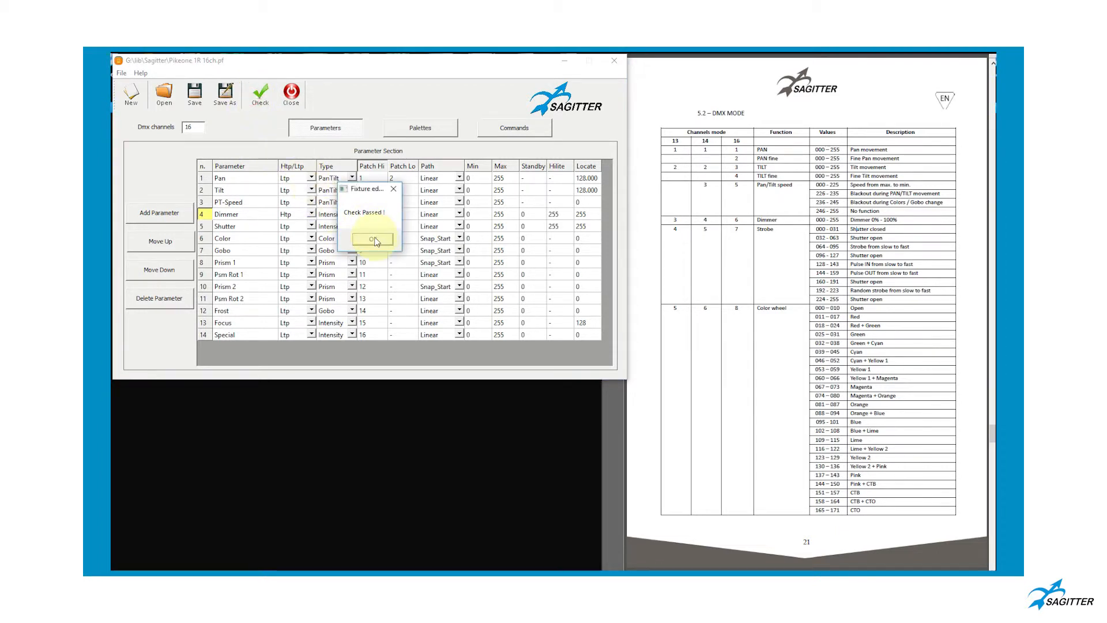
{"action": "left_click", "coordinate": [372, 239]}
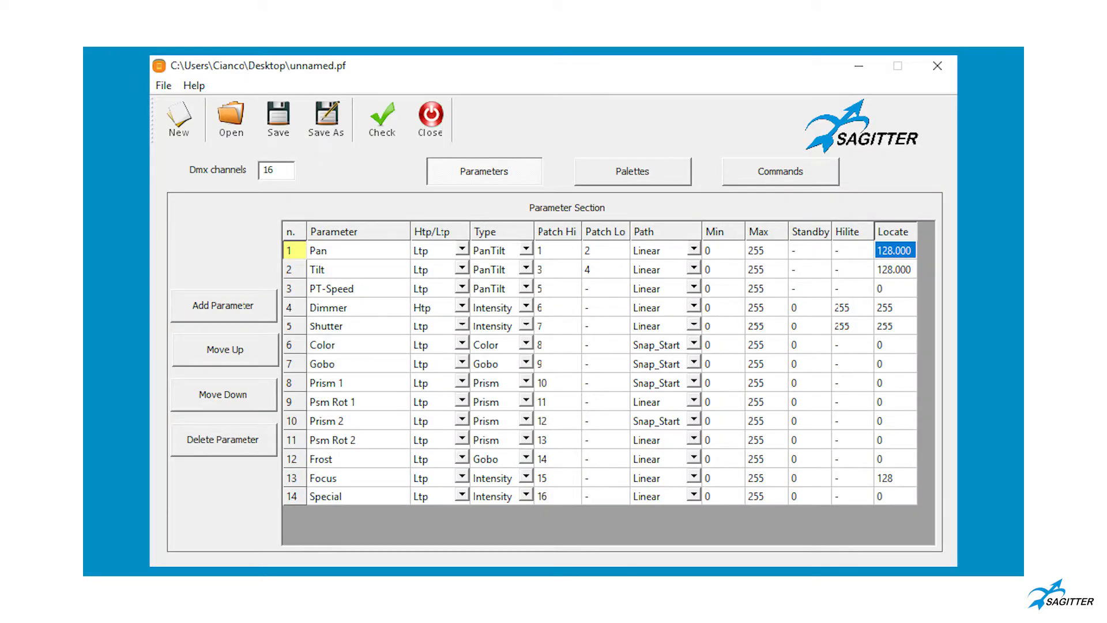
{"action": "left_click", "coordinate": [809, 230]}
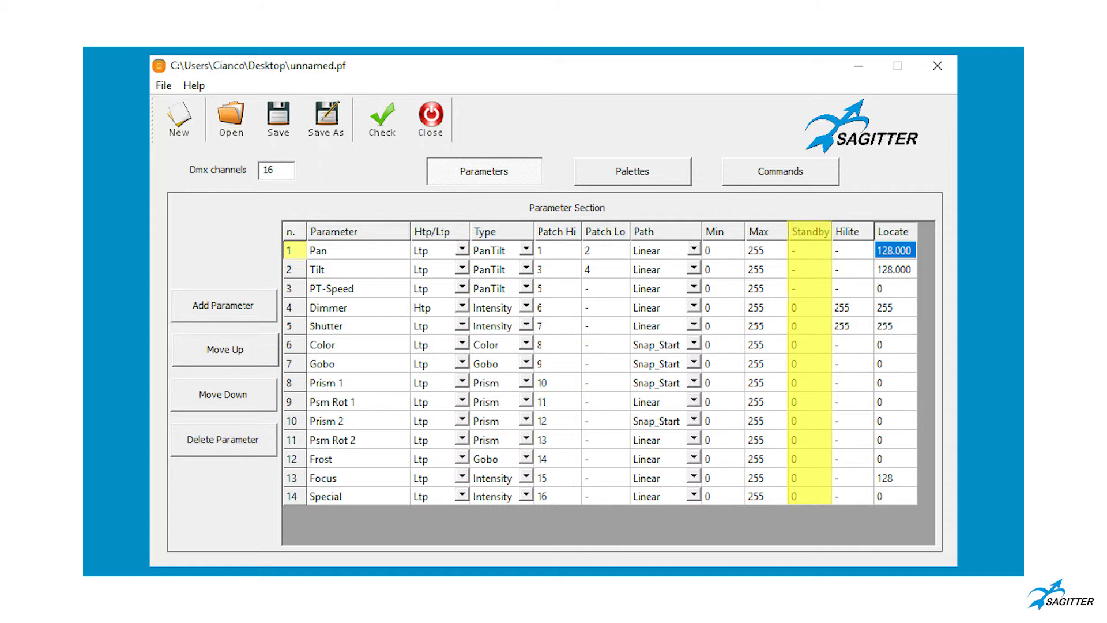
{"action": "left_click", "coordinate": [850, 231]}
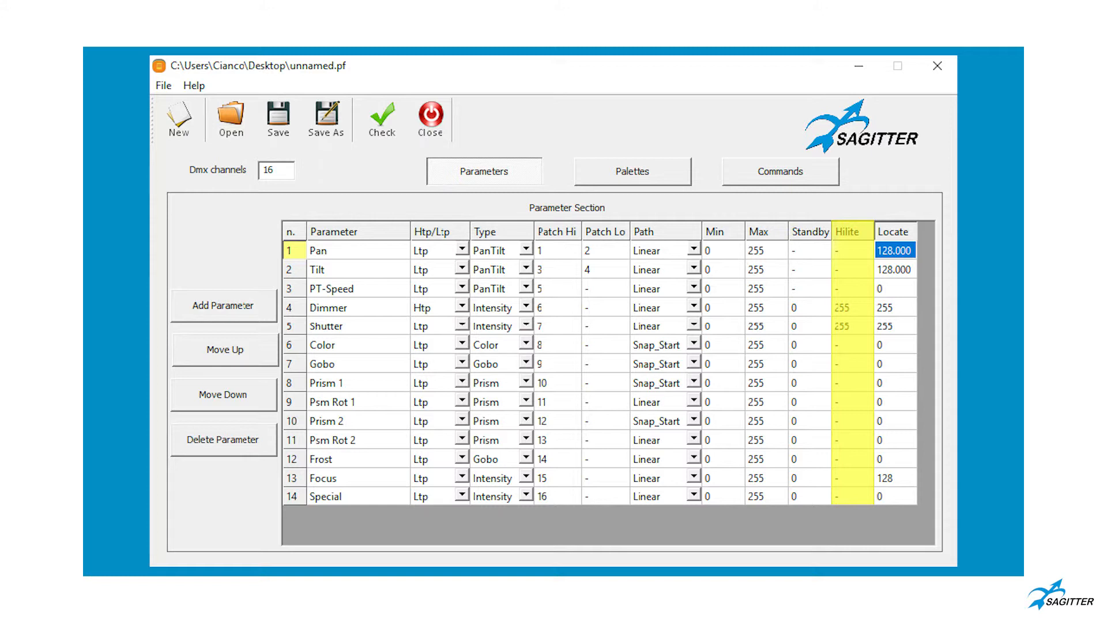
{"action": "left_click", "coordinate": [894, 231]}
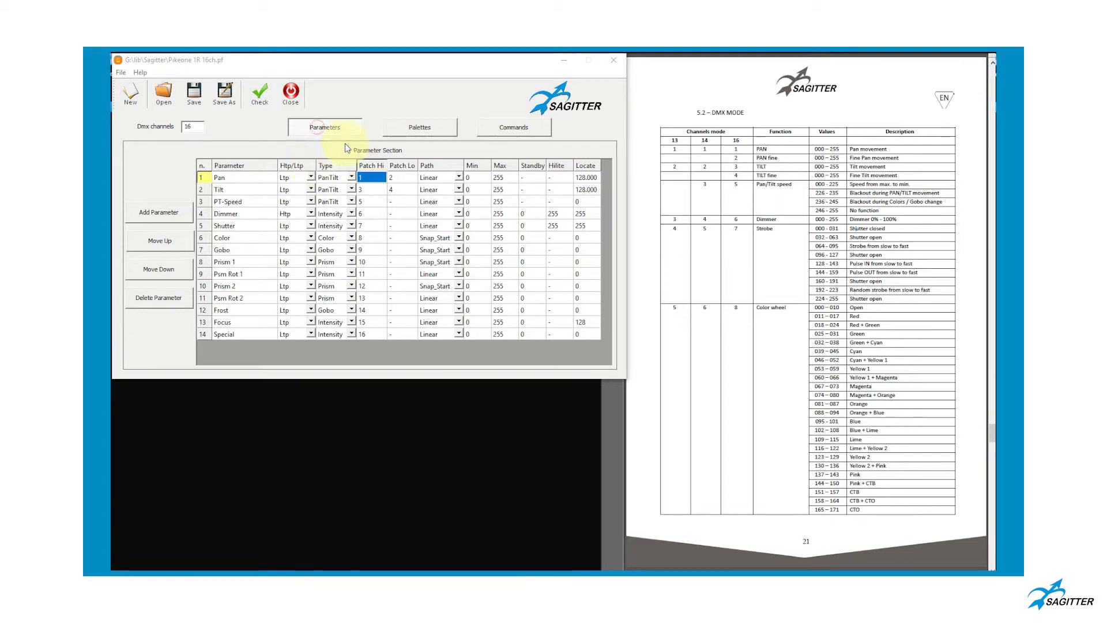
Step: Create a White Color palette in the Palettes tab and set its Color value
{"action": "left_click", "coordinate": [419, 127]}
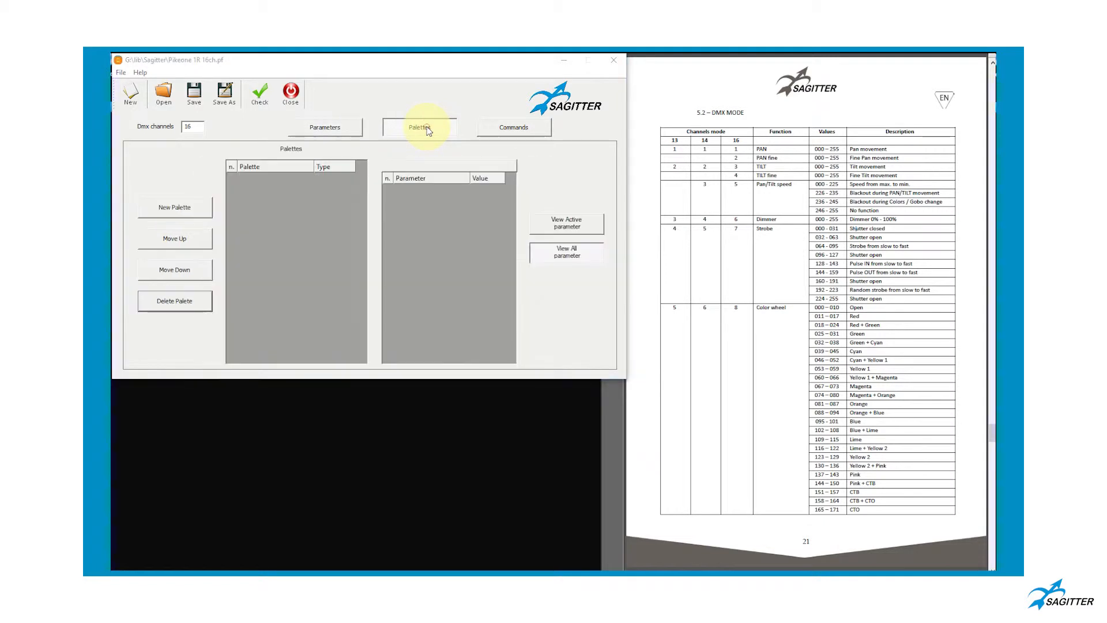
{"action": "left_click", "coordinate": [174, 207]}
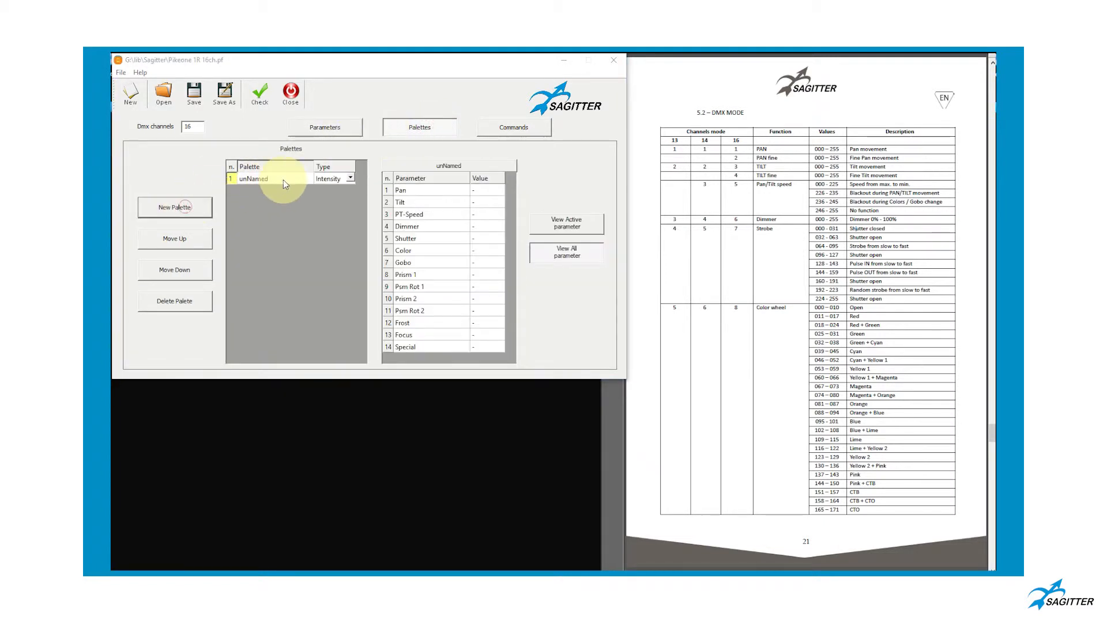
{"action": "left_click", "coordinate": [351, 178]}
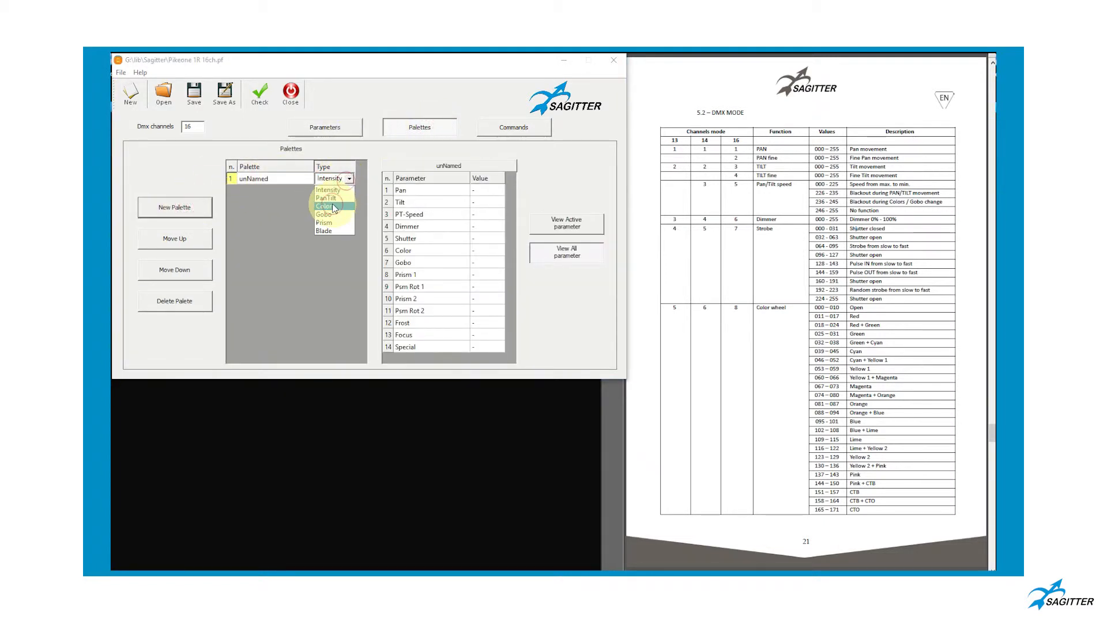
{"action": "left_click", "coordinate": [327, 205]}
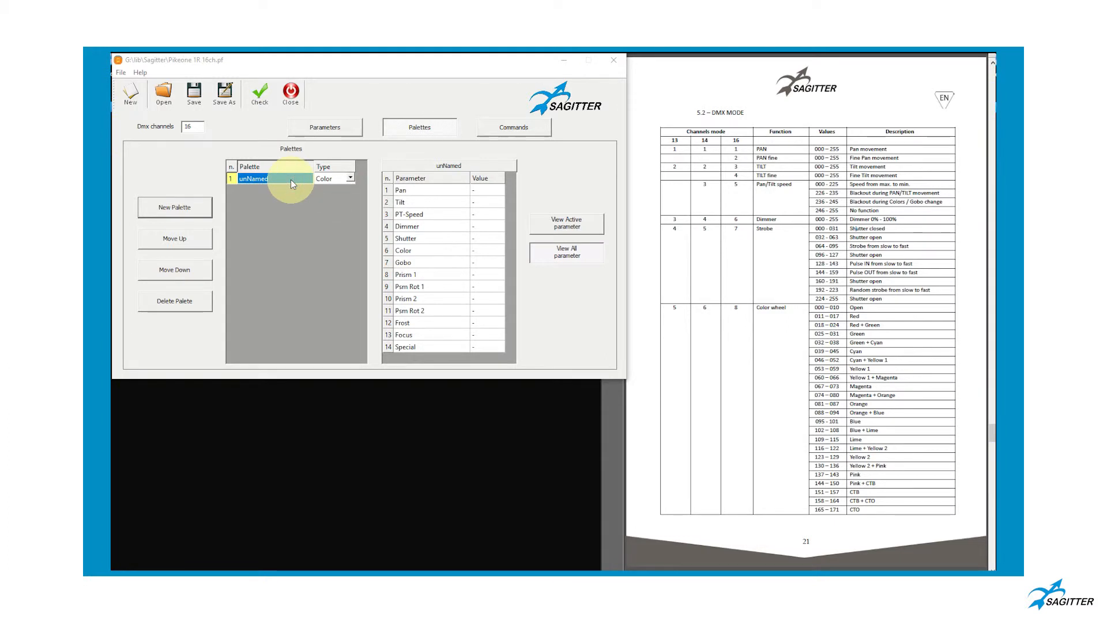
{"action": "type", "text": "White"}
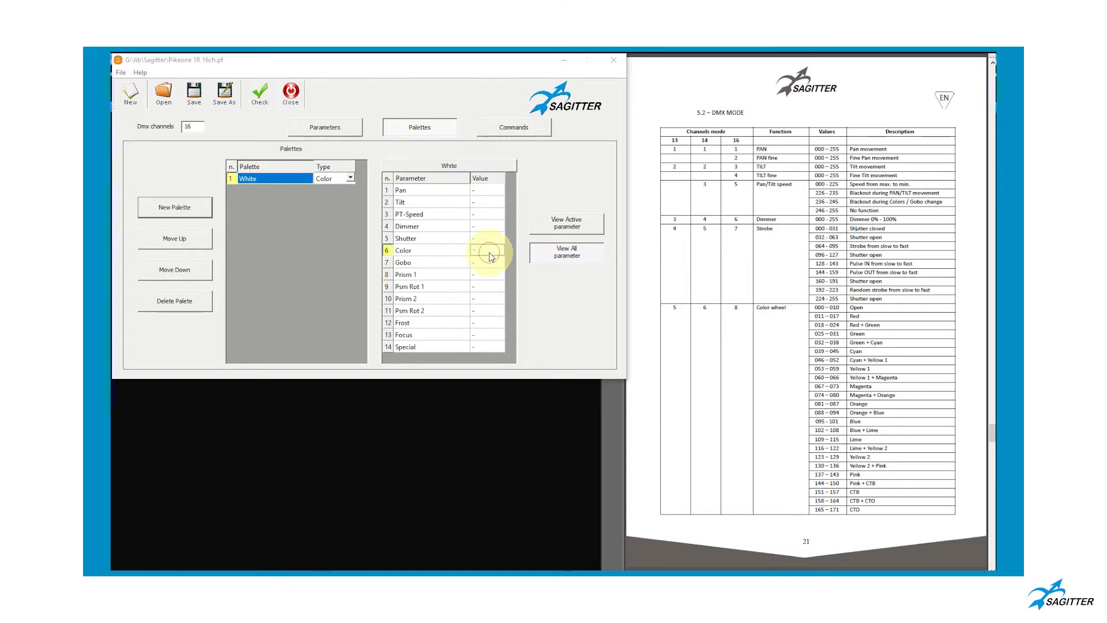
{"action": "left_click", "coordinate": [487, 249]}
{"action": "type", "text": "20"}
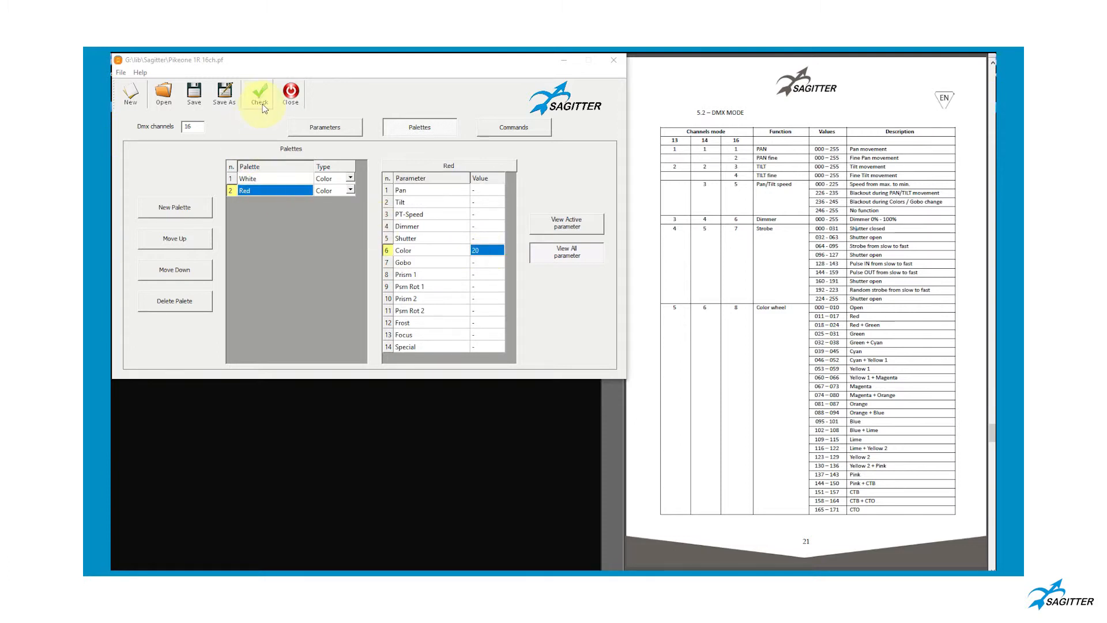
Step: Run the fixture check and confirm the Check Passed message
{"action": "left_click", "coordinate": [258, 94]}
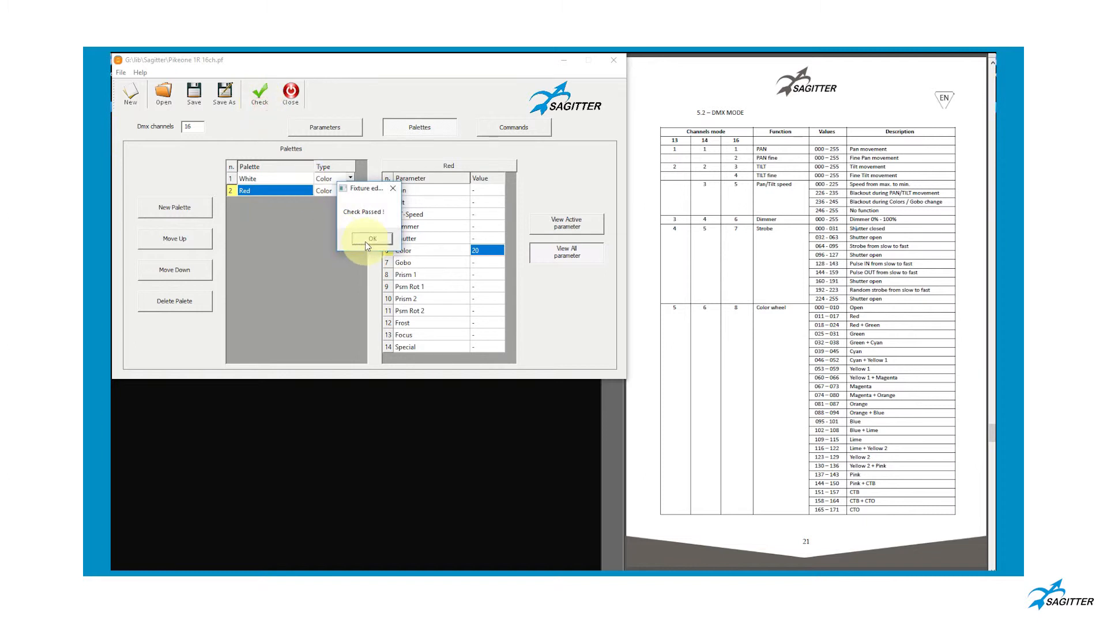
{"action": "left_click", "coordinate": [371, 237]}
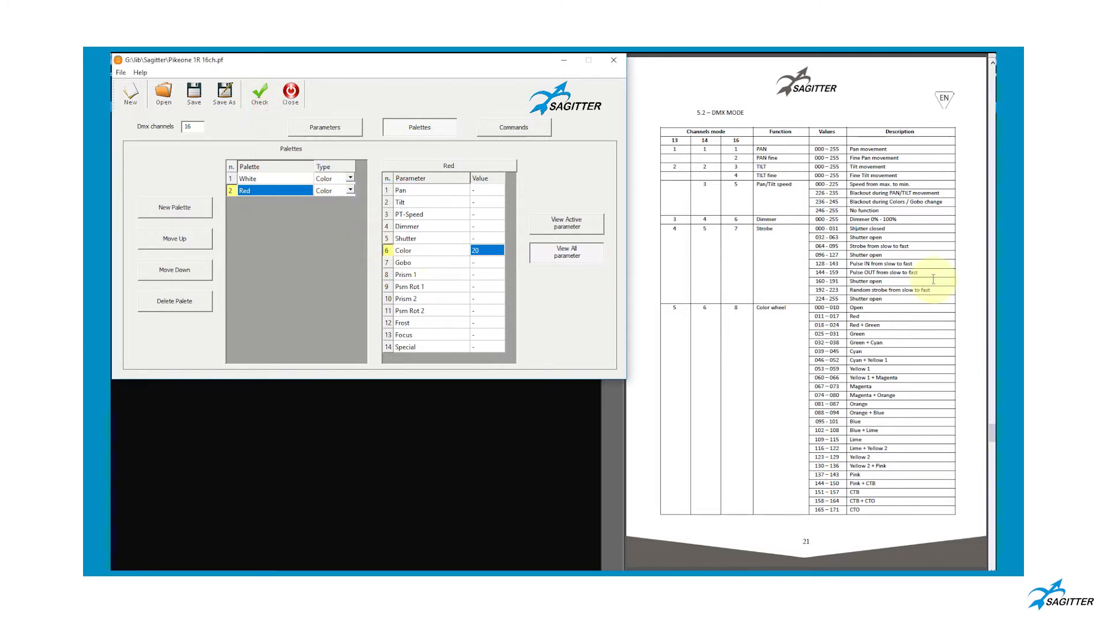
{"action": "left_click", "coordinate": [324, 127]}
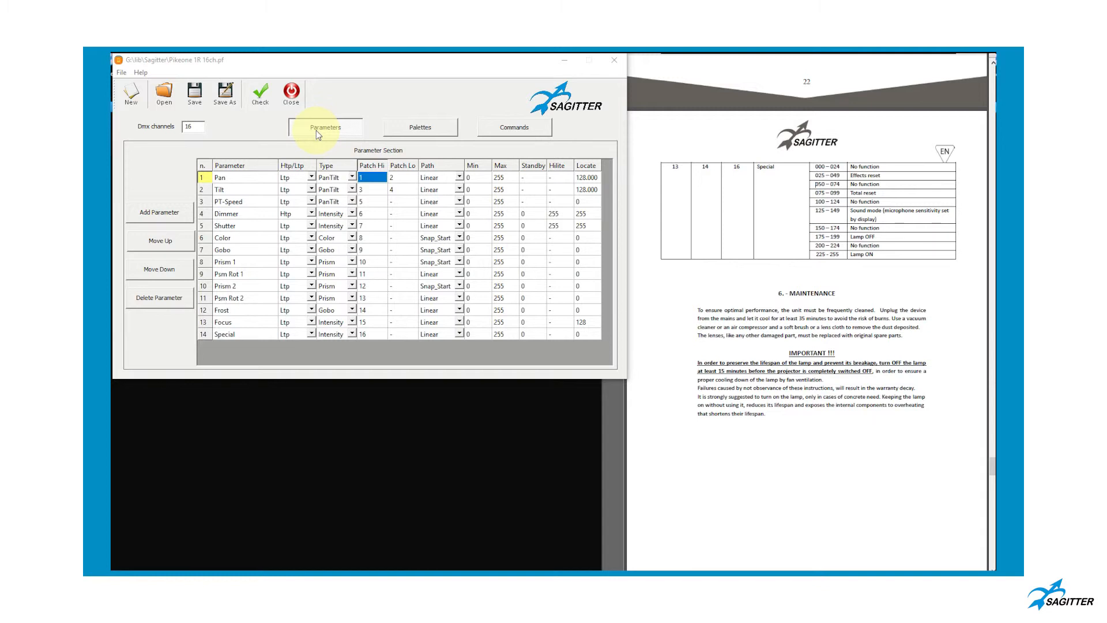
{"action": "mouse_move", "coordinate": [513, 128]}
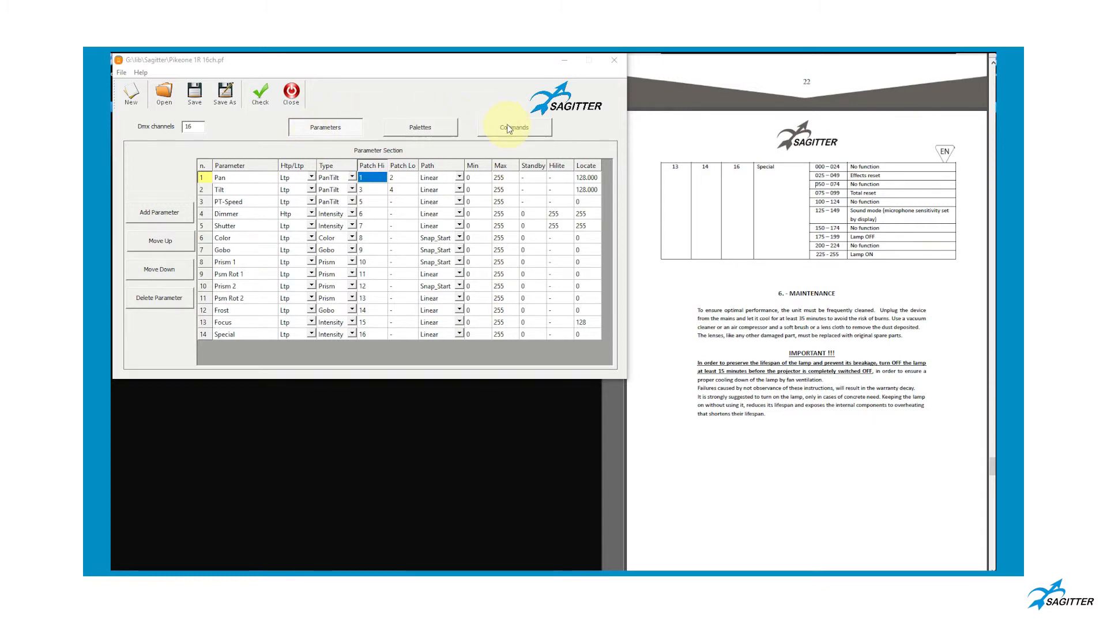
Step: Add a Lamp On command on patch 16 with DMX value 245 and a second step
{"action": "left_click", "coordinate": [514, 126]}
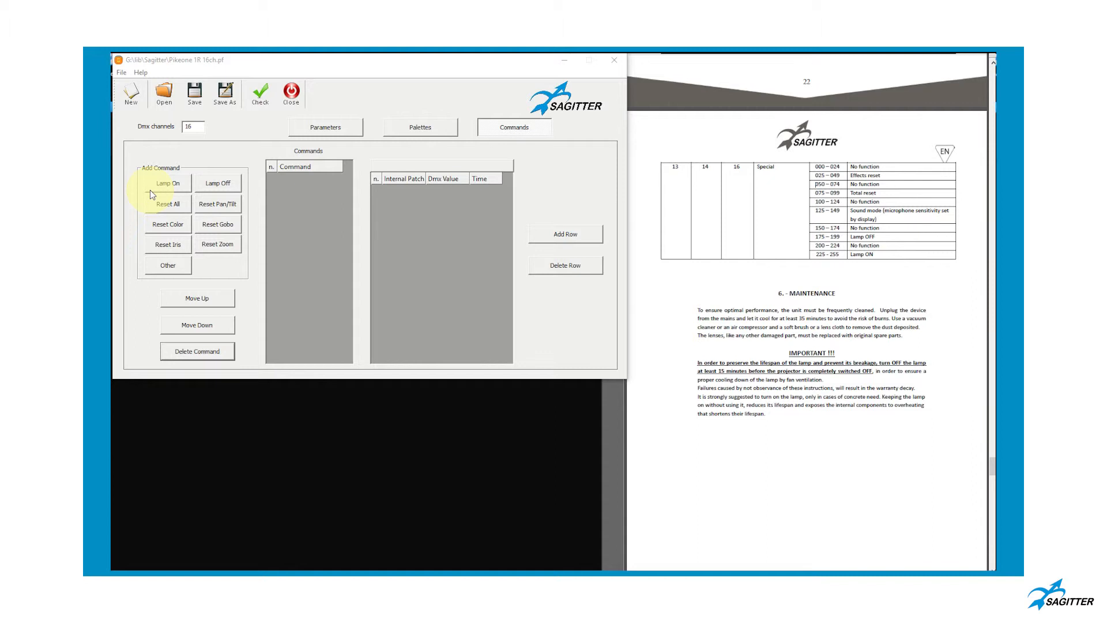
{"action": "left_click", "coordinate": [168, 182]}
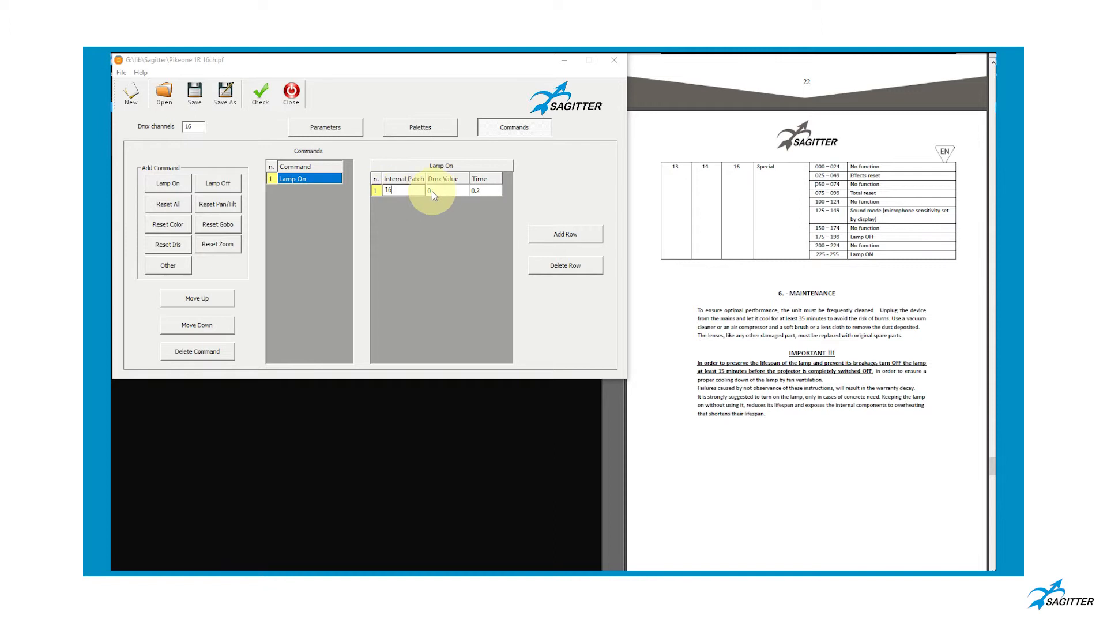
{"action": "left_click", "coordinate": [448, 191]}
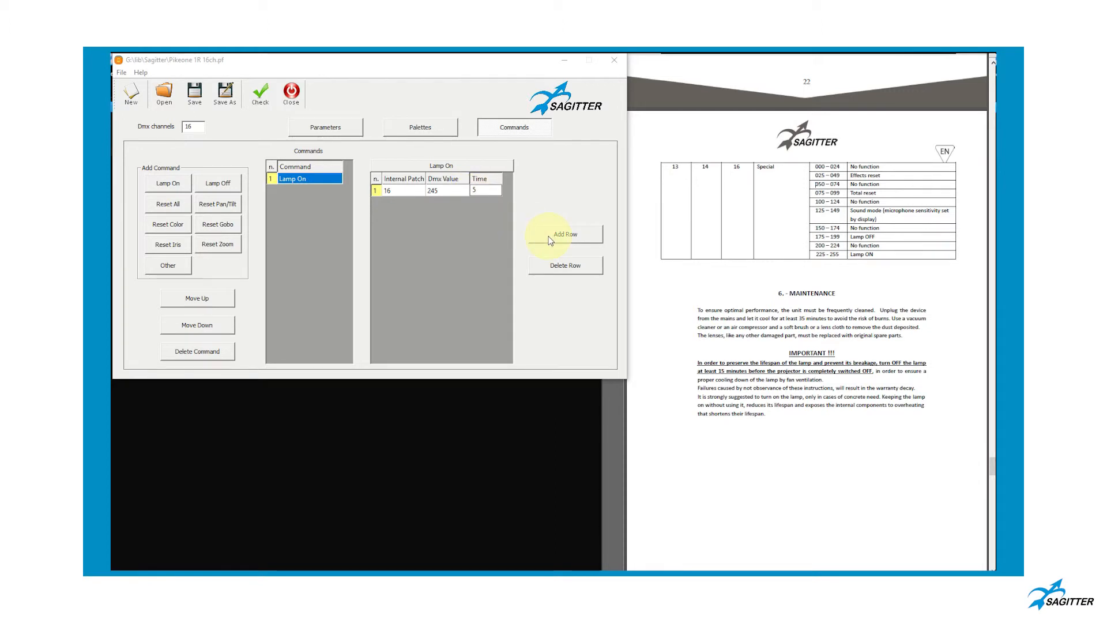
{"action": "left_click", "coordinate": [565, 233]}
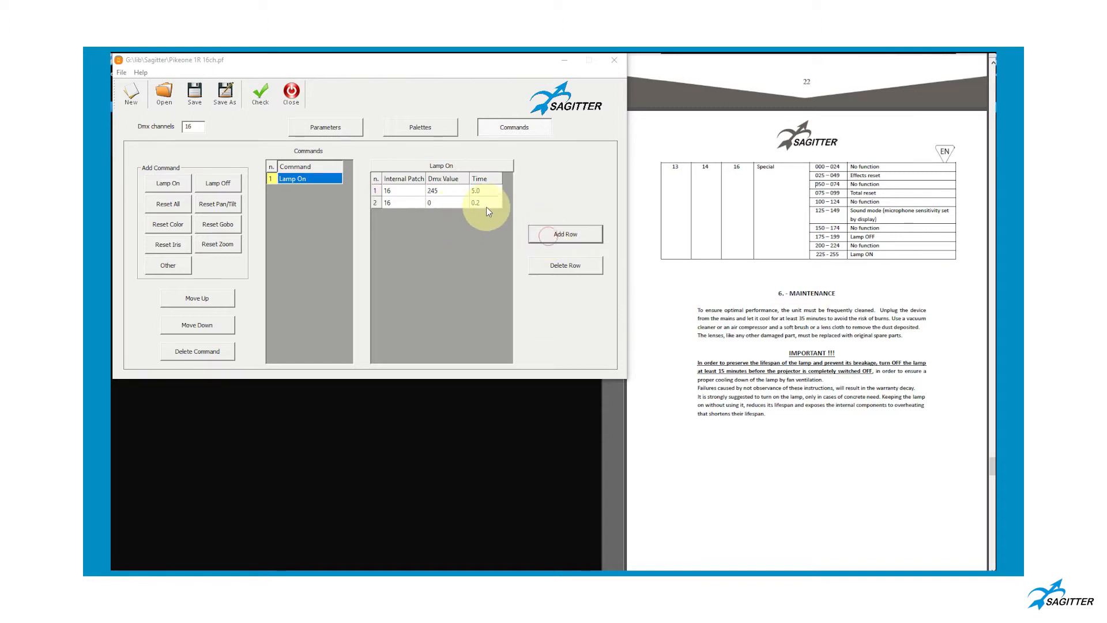
{"action": "left_click", "coordinate": [484, 202]}
{"action": "type", "text": "2"}
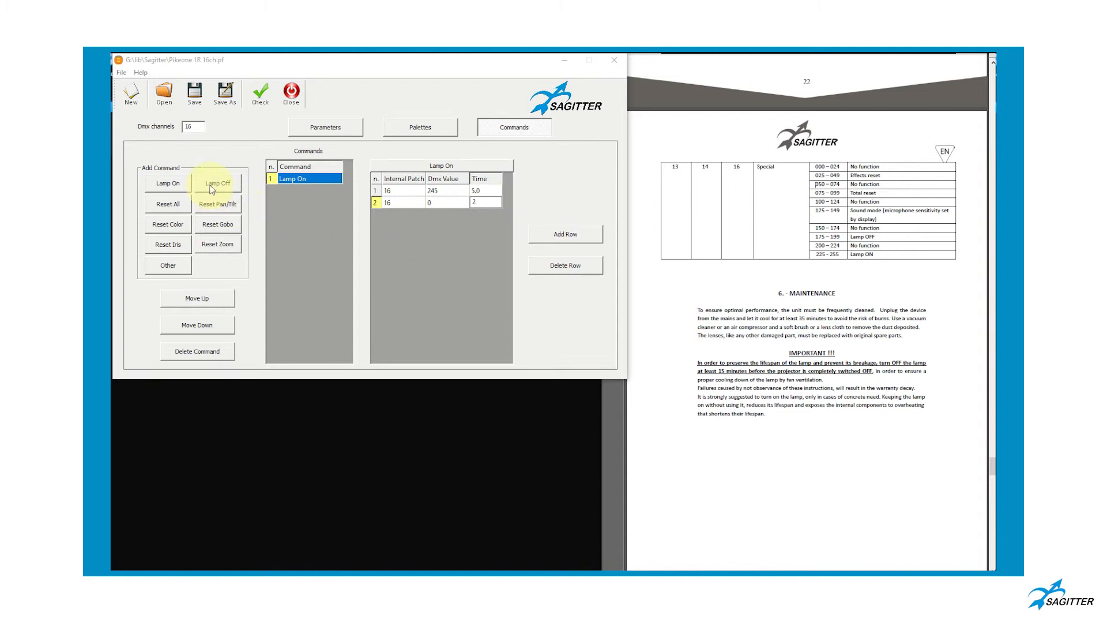
Step: Add Lamp Off (185) and Reset All (85) commands, each with a second step
{"action": "left_click", "coordinate": [218, 182]}
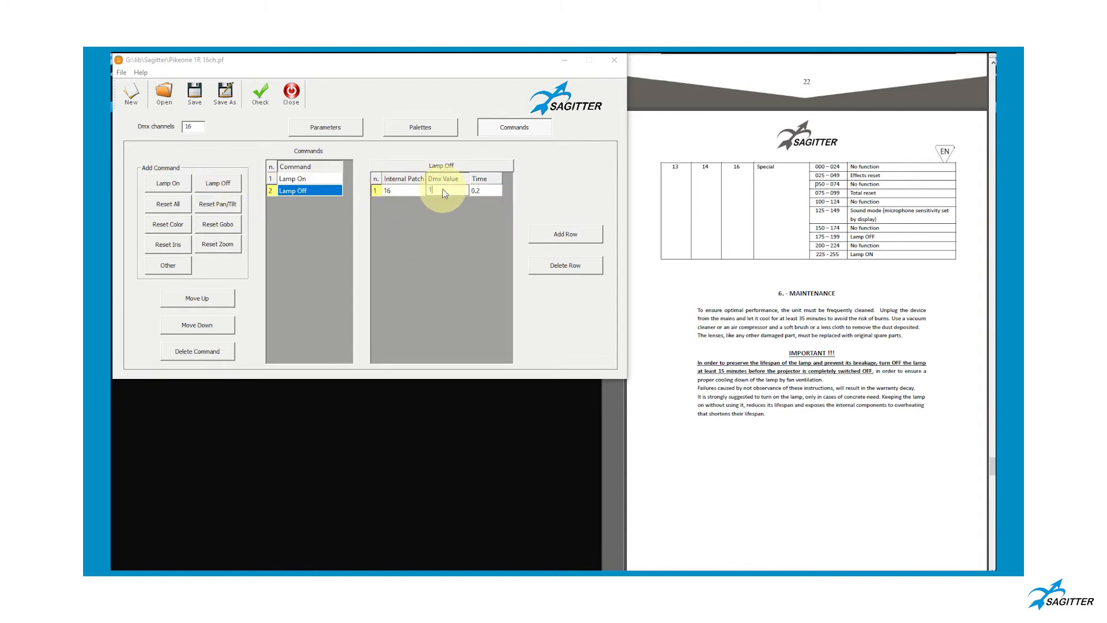
{"action": "left_click", "coordinate": [565, 233]}
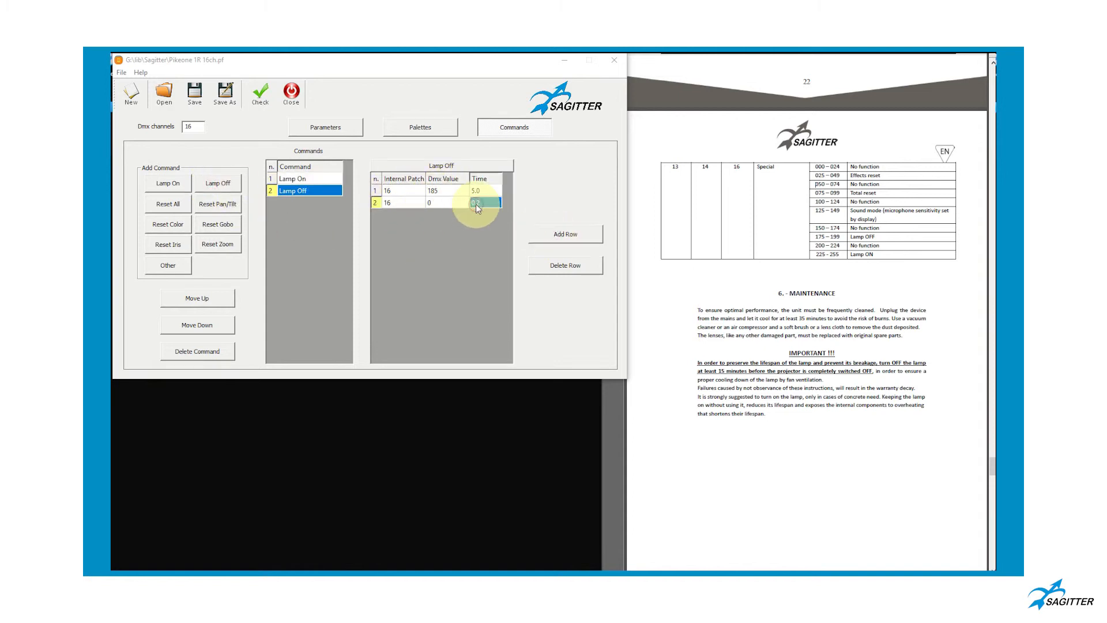
{"action": "left_click", "coordinate": [167, 204]}
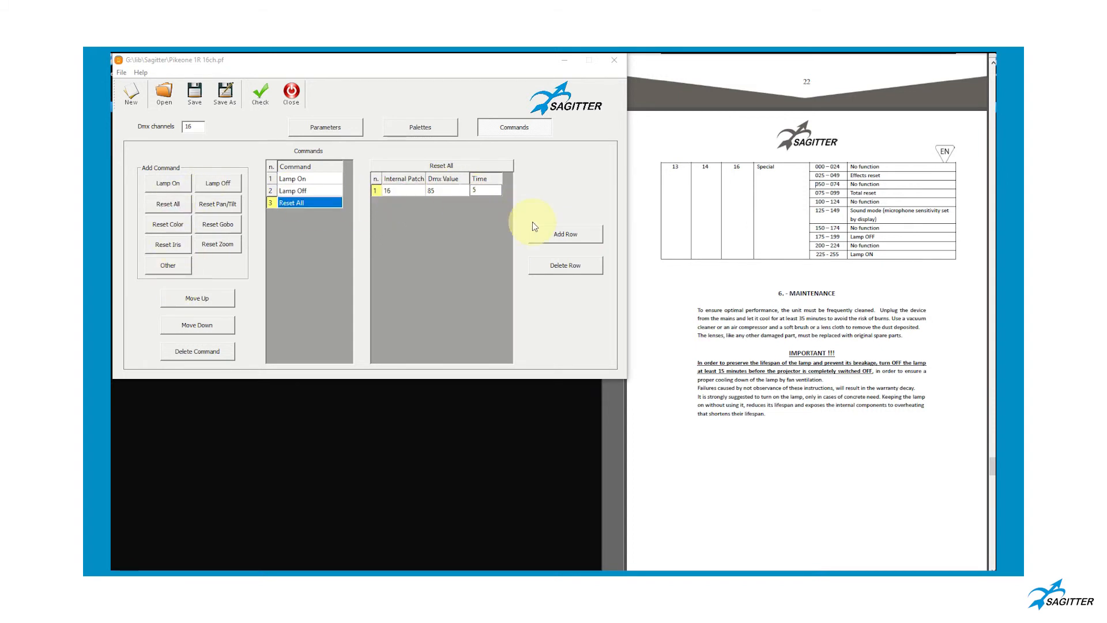
{"action": "left_click", "coordinate": [566, 233]}
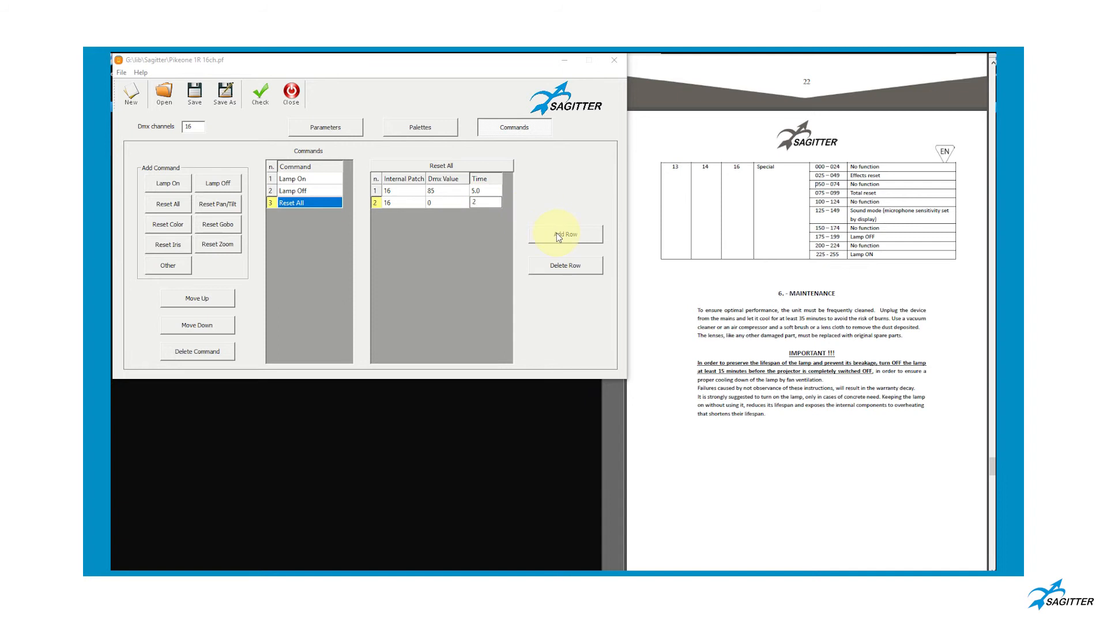
{"action": "left_click", "coordinate": [259, 92]}
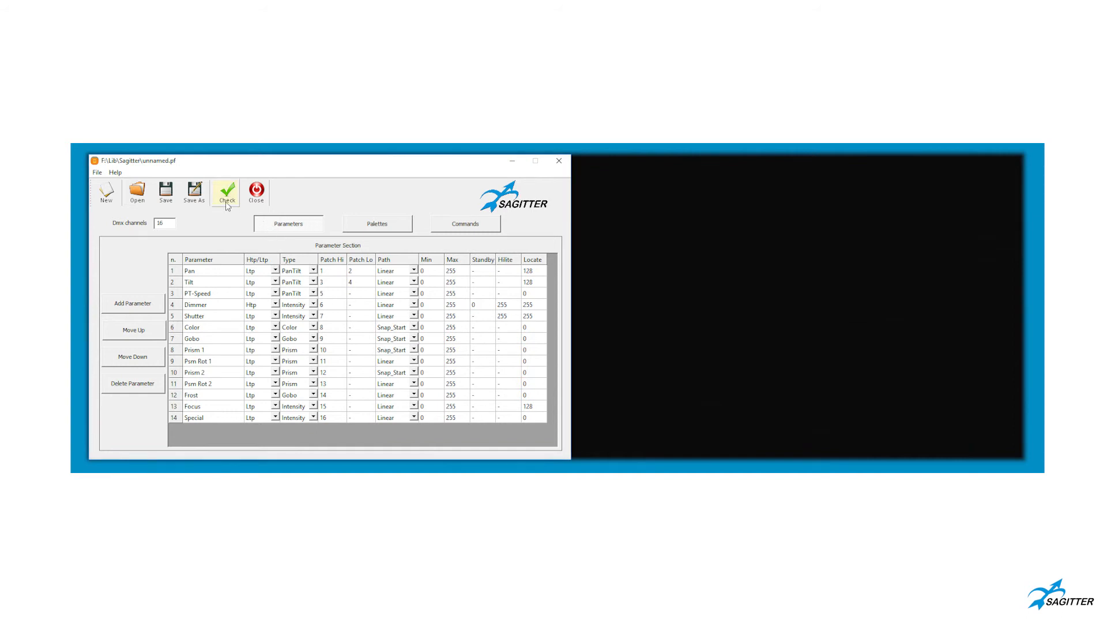
Step: In Save As, browse to F:\Lib\Sagitter and enter the file name PikeOne1R
{"action": "left_click", "coordinate": [194, 192]}
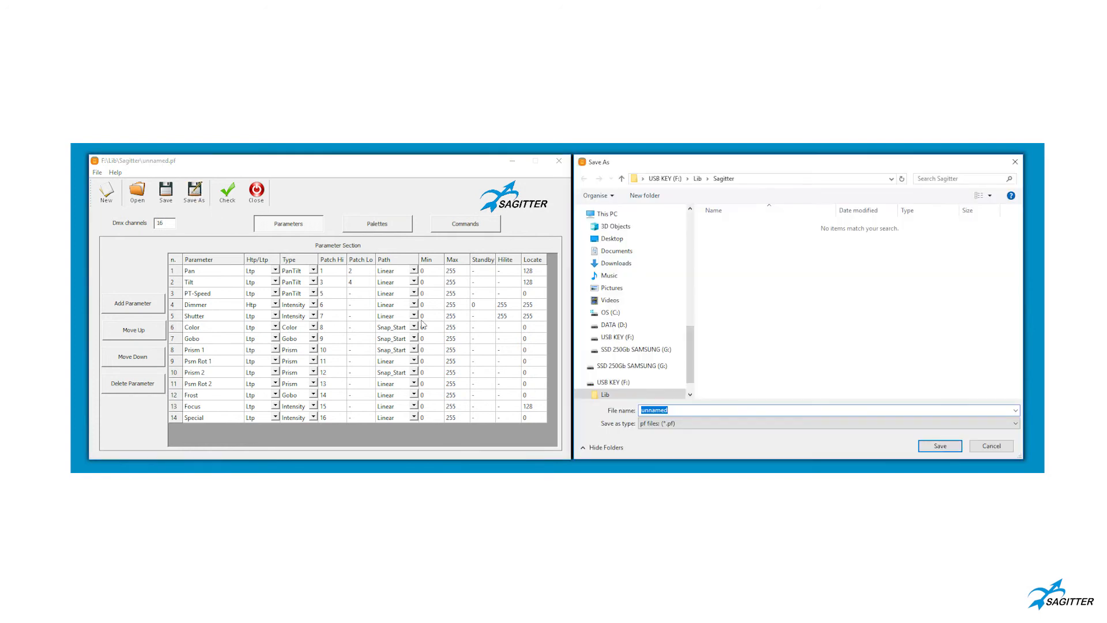
{"action": "left_click", "coordinate": [614, 337]}
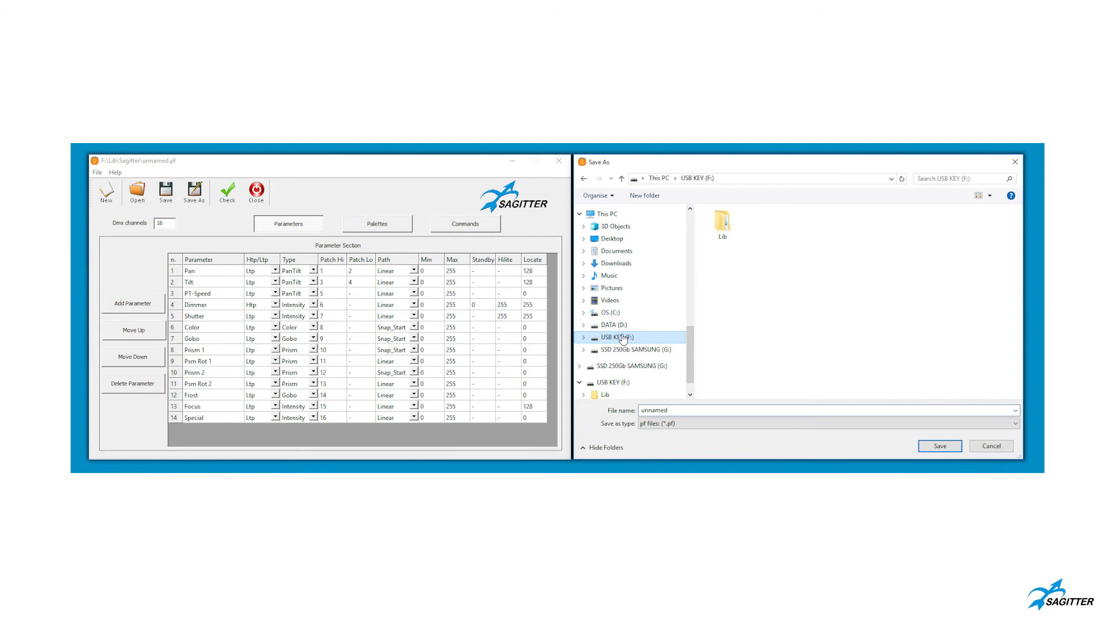
{"action": "double_click", "coordinate": [720, 229]}
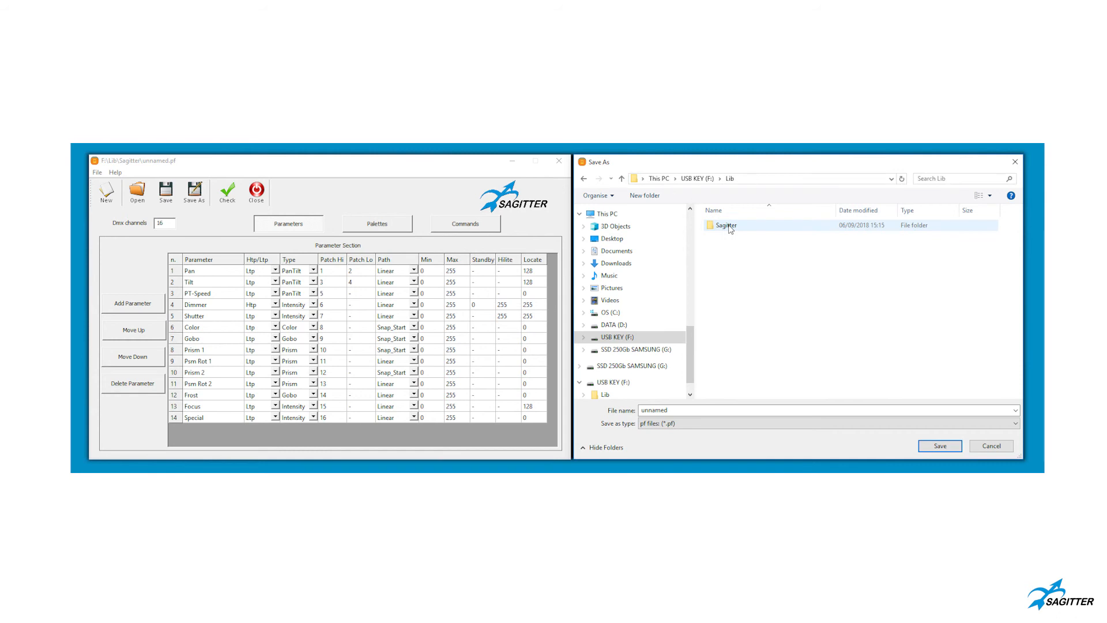
{"action": "double_click", "coordinate": [724, 226]}
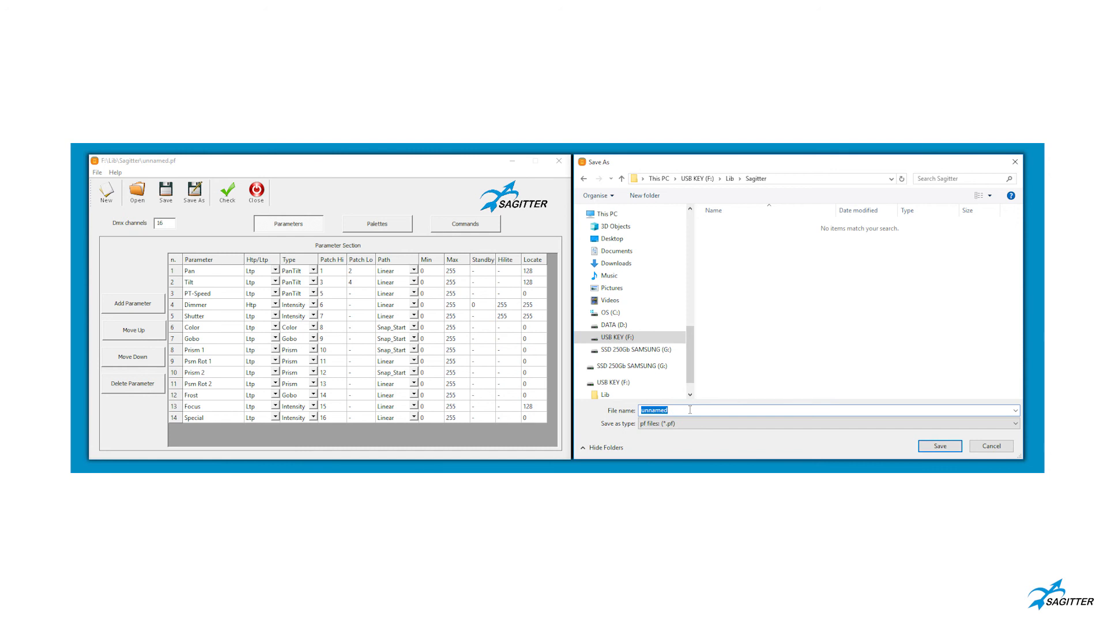
{"action": "type", "text": "PikeOne1R"}
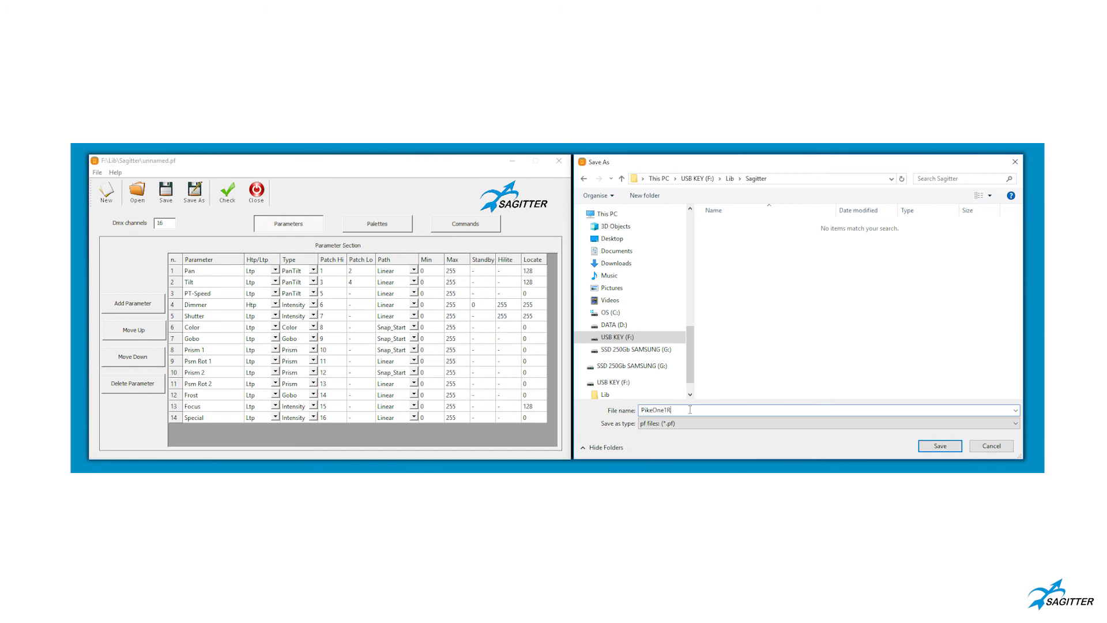